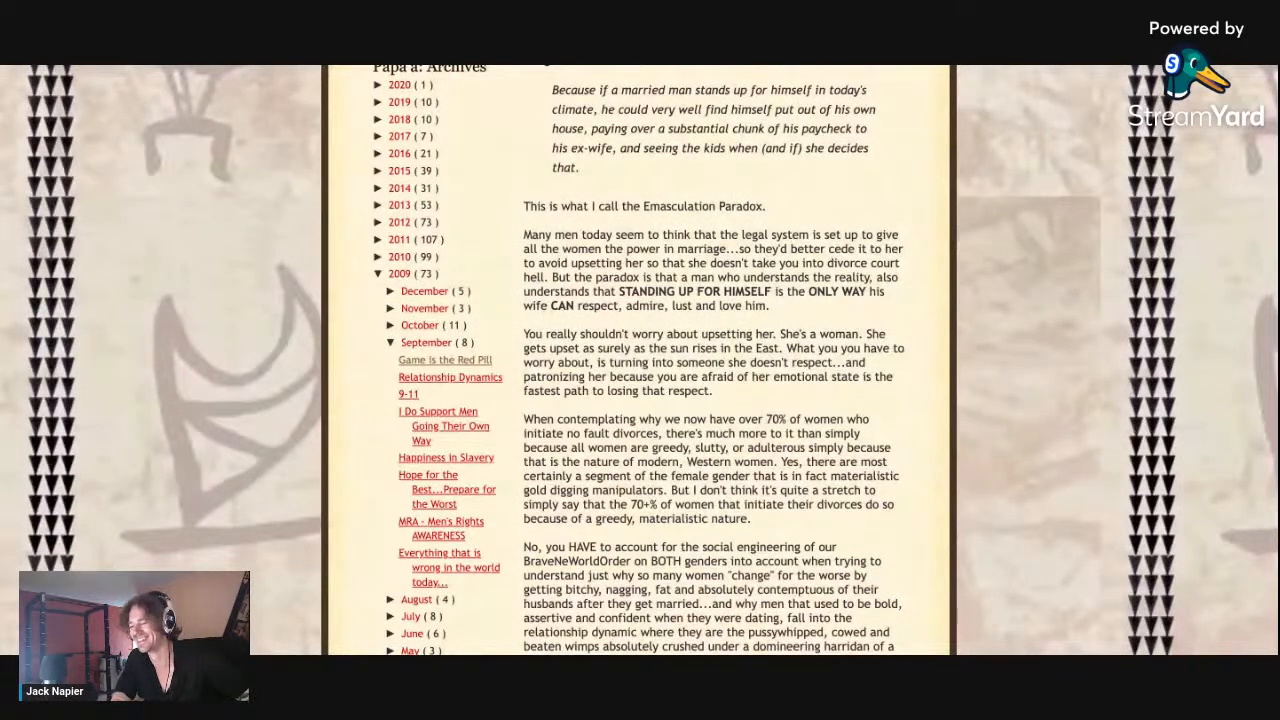
pyautogui.scroll(-3)
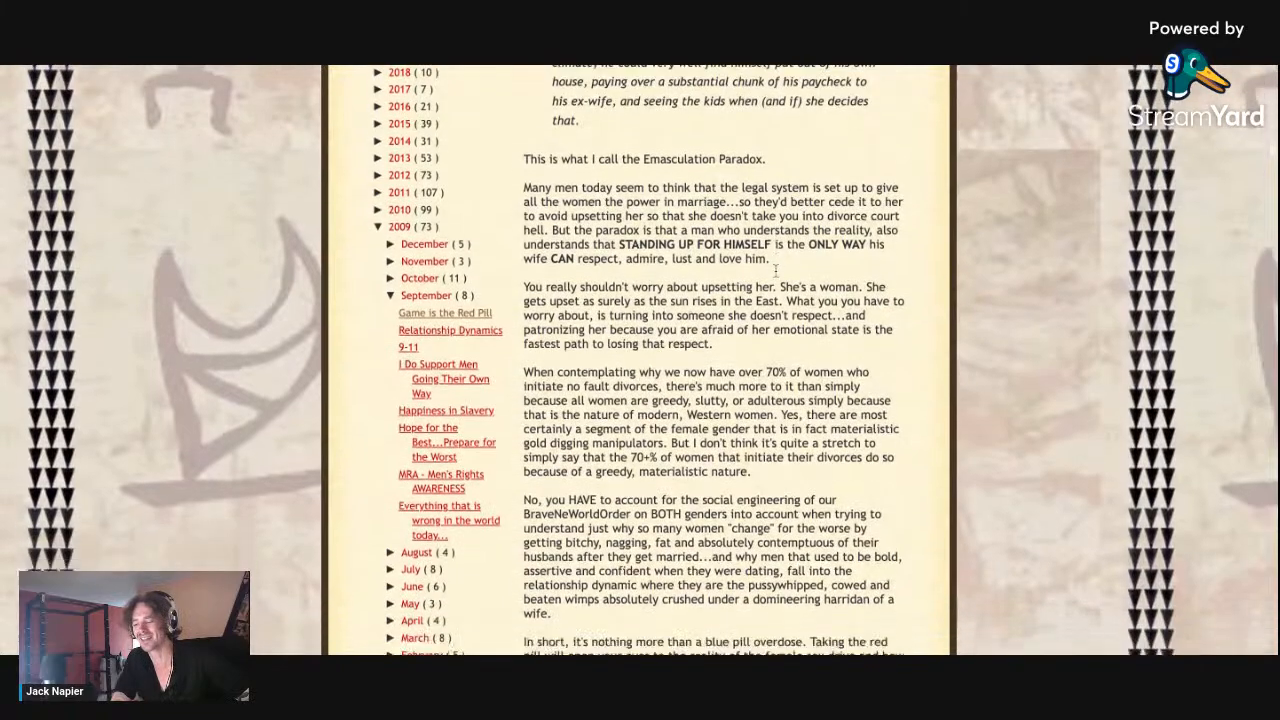
pyautogui.scroll(-3)
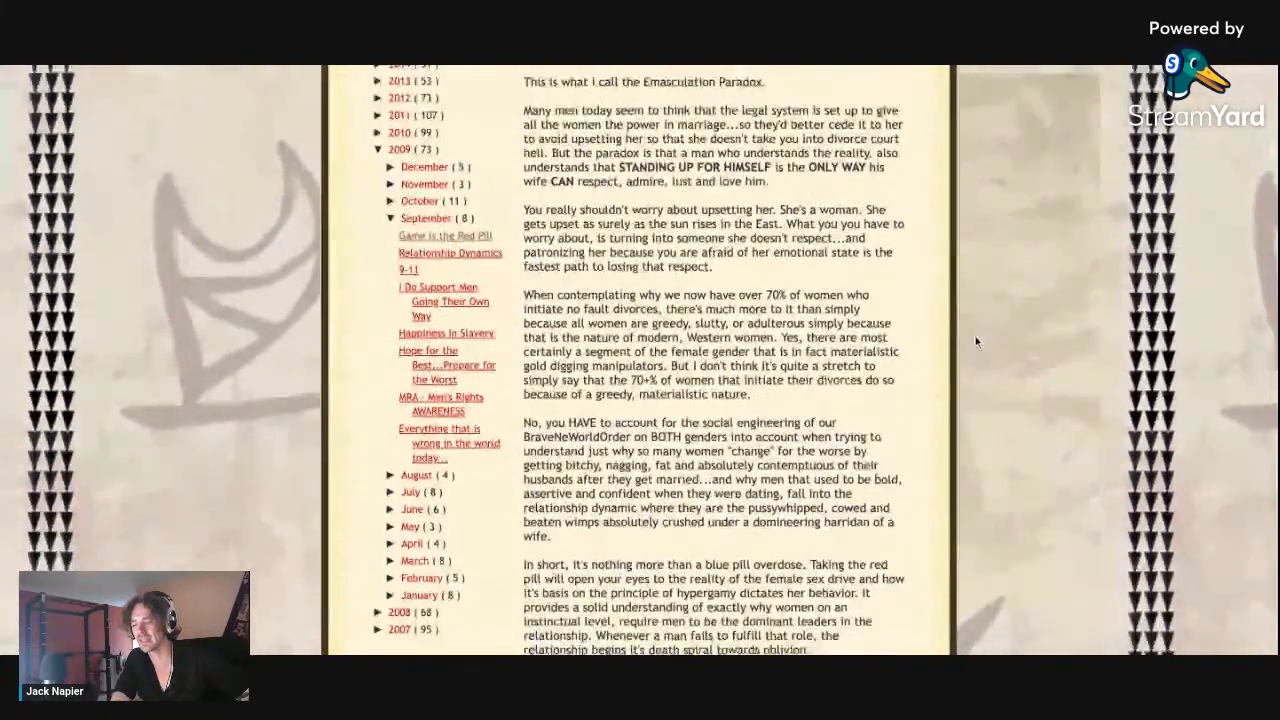
pyautogui.scroll(-3)
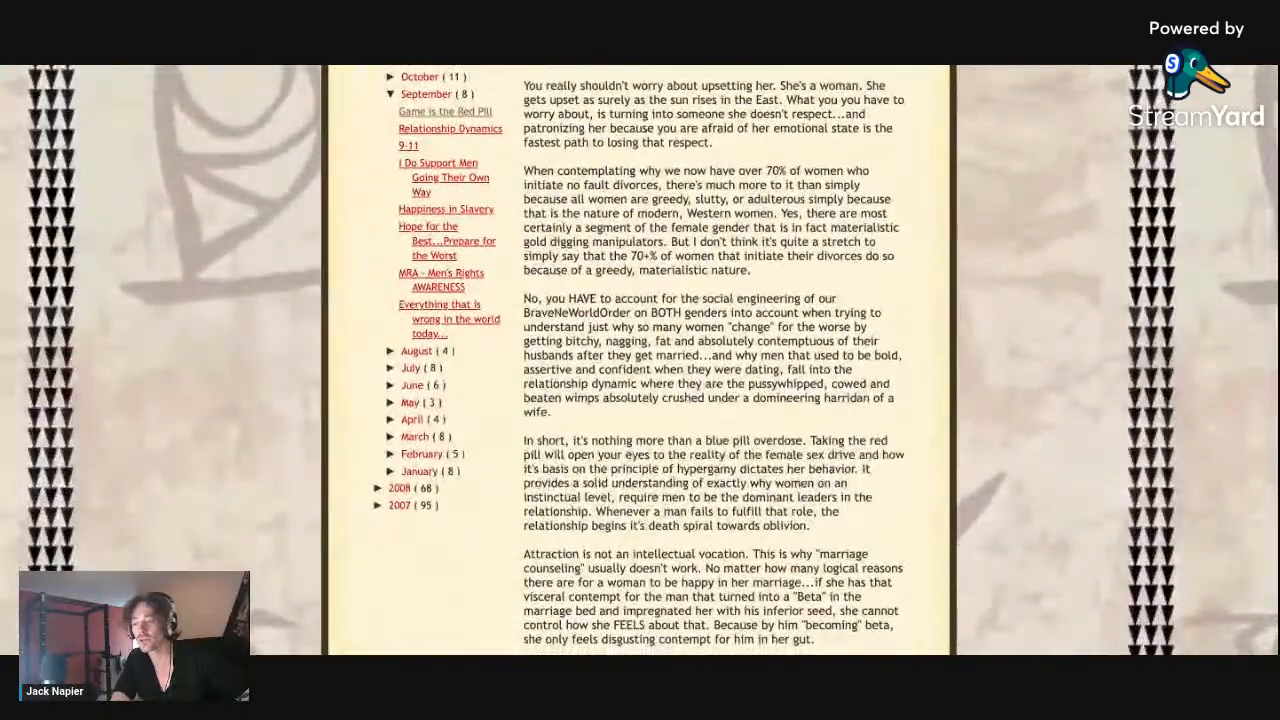